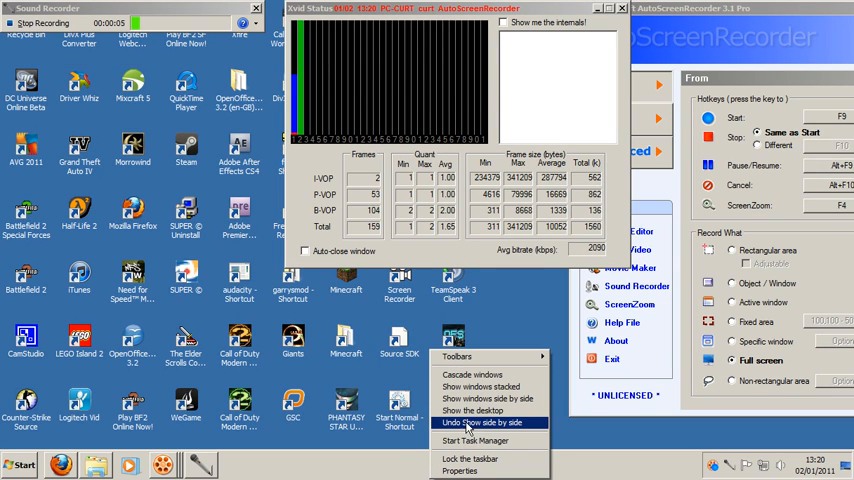
Step: Show the desktop from the taskbar menu so only the desktop icons remain visible
click(488, 398)
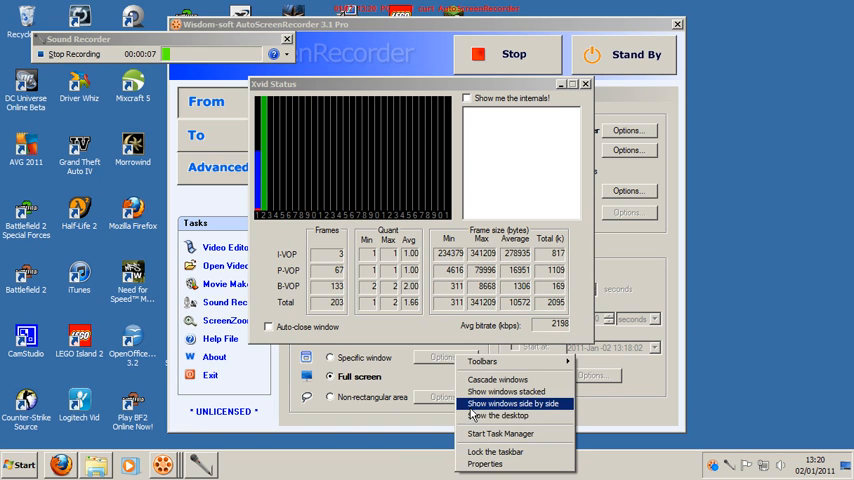
click(500, 416)
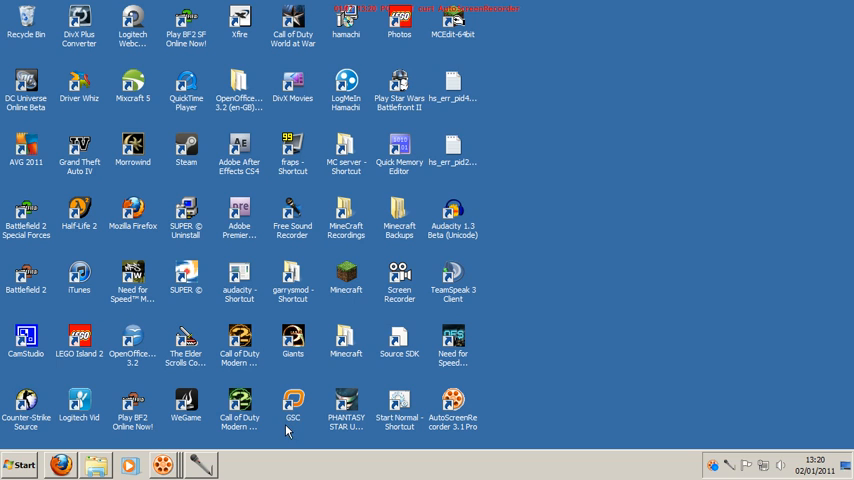
mouse_move(136, 448)
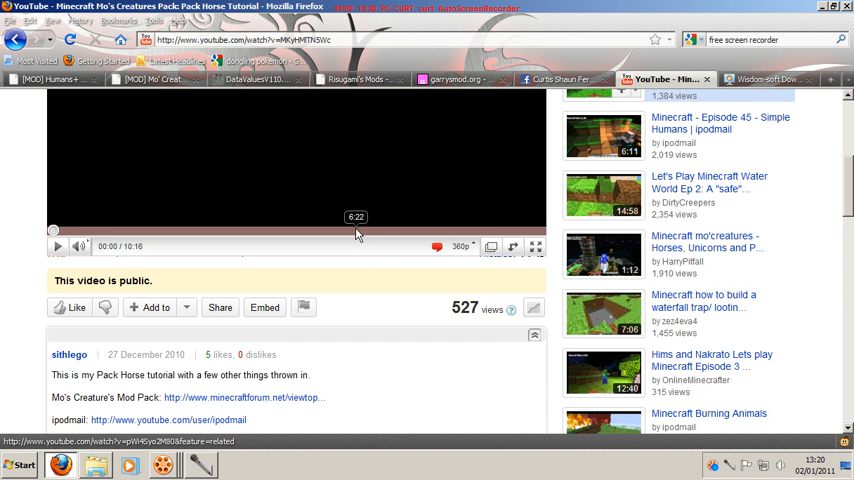
Step: Scroll down the Pack Horse tutorial page until the viewer comments are in view
scroll(down, 3)
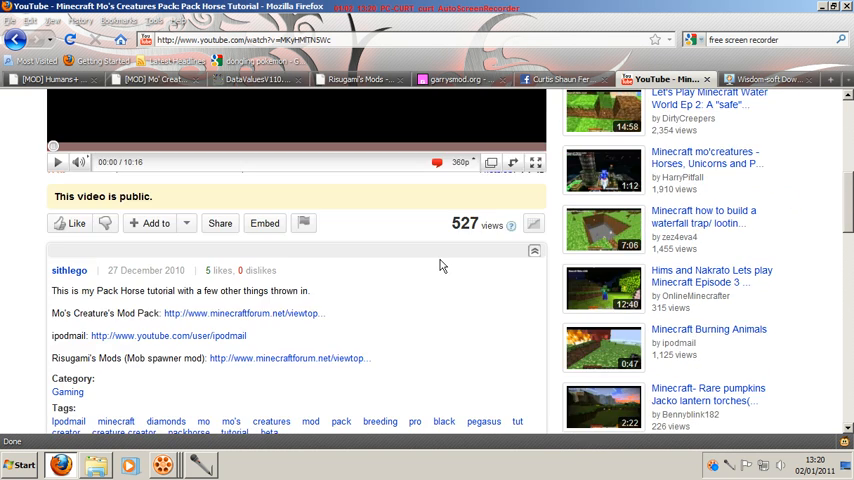
scroll(down, 3)
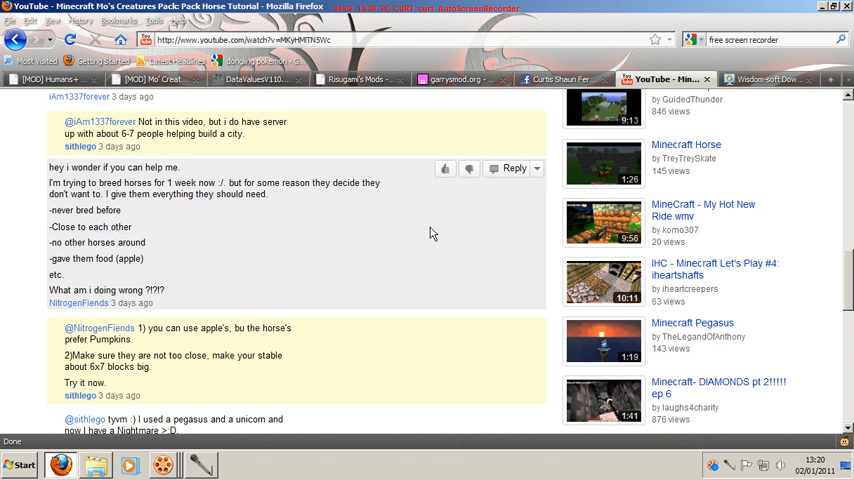
scroll(down, 3)
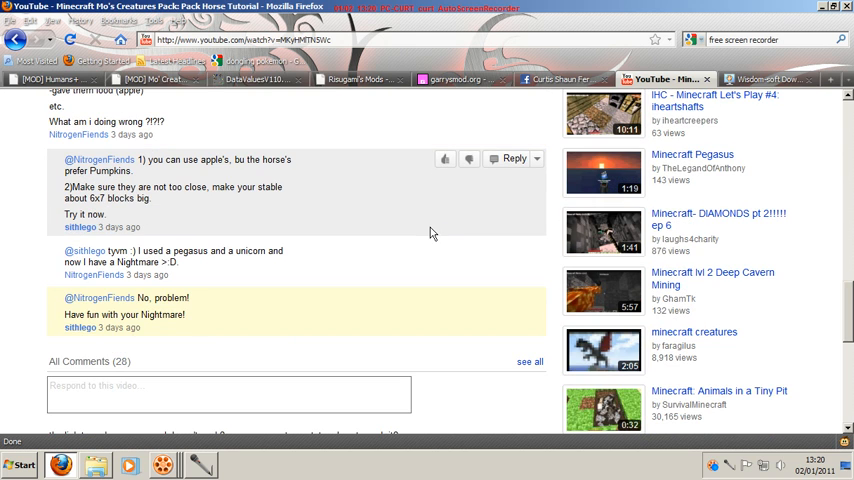
scroll(down, 3)
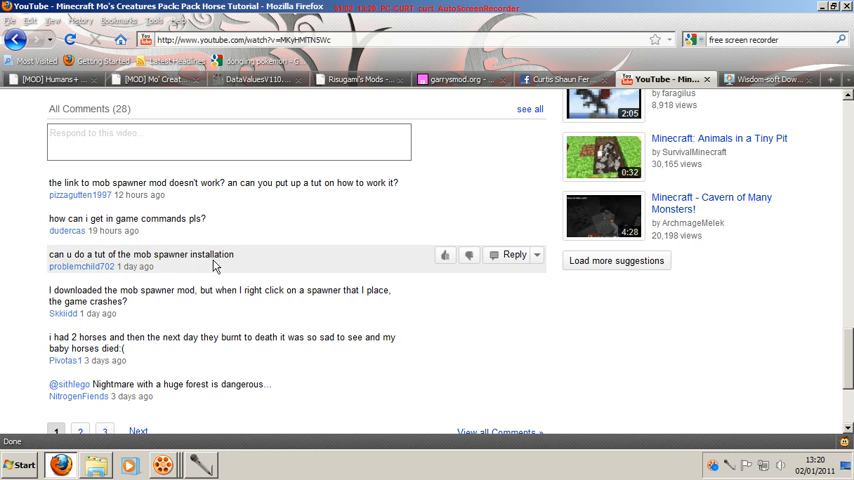
mouse_move(300, 260)
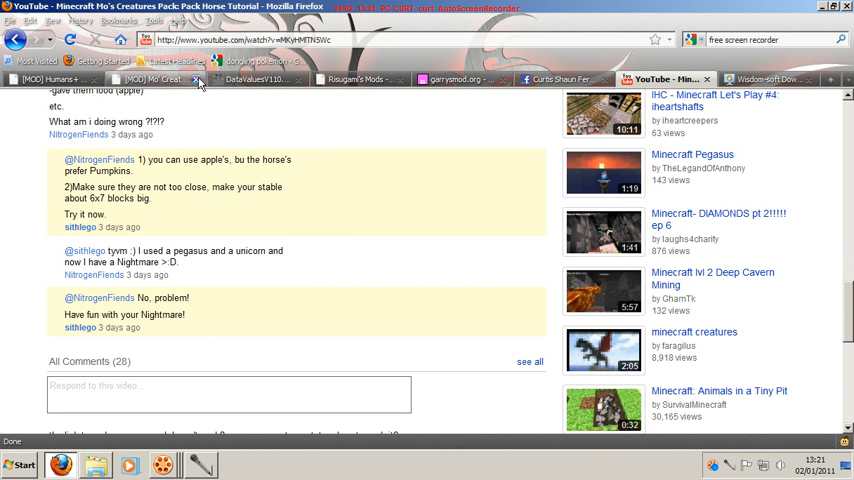
Step: Start the Spawner GUI Beta 1.1_02 download from the Rinogami's Mods thread
click(356, 80)
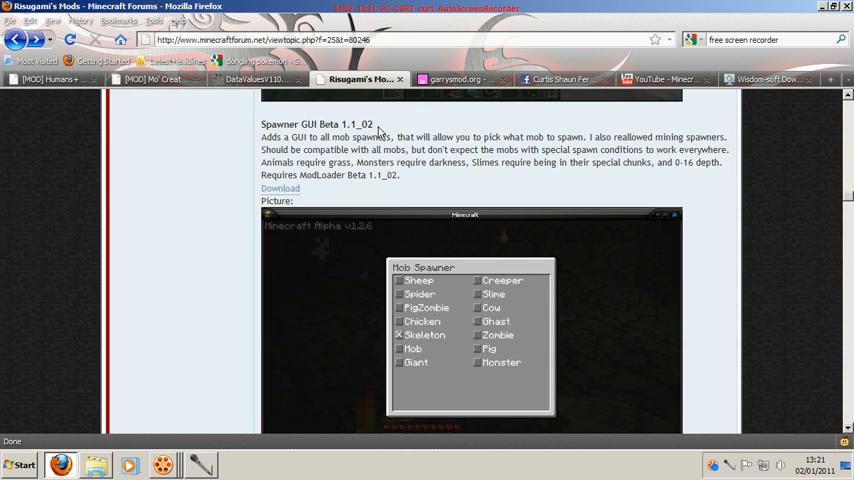
mouse_move(280, 188)
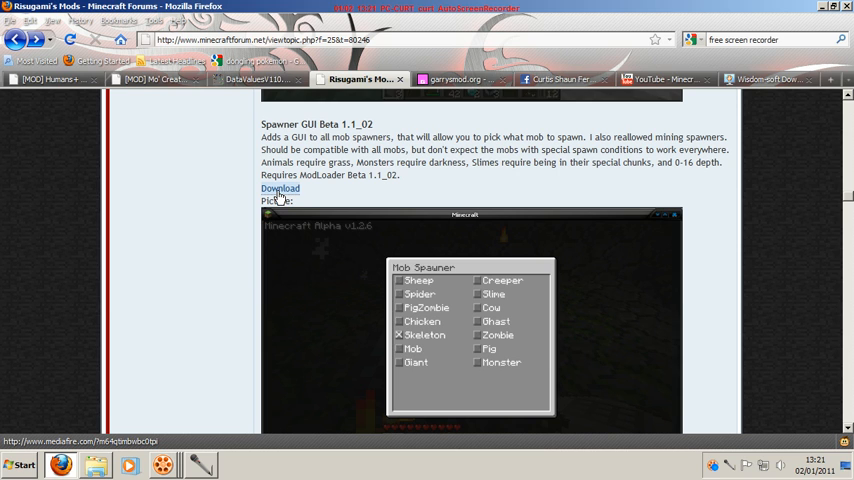
click(280, 188)
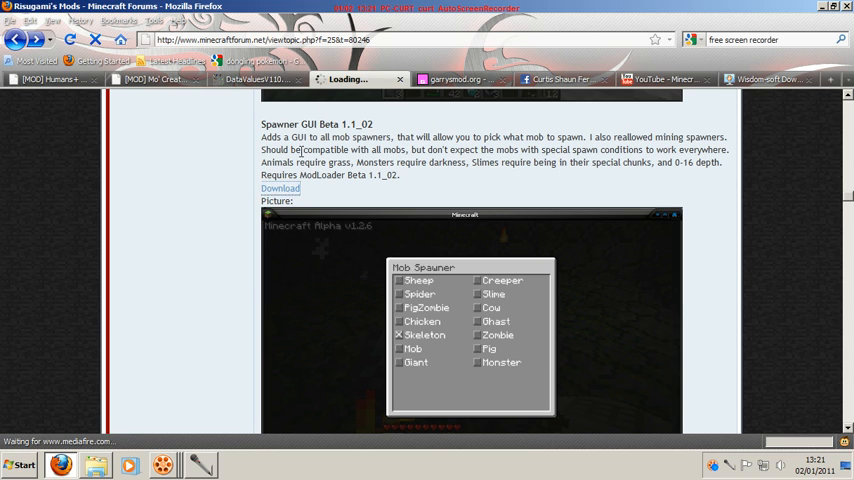
click(280, 188)
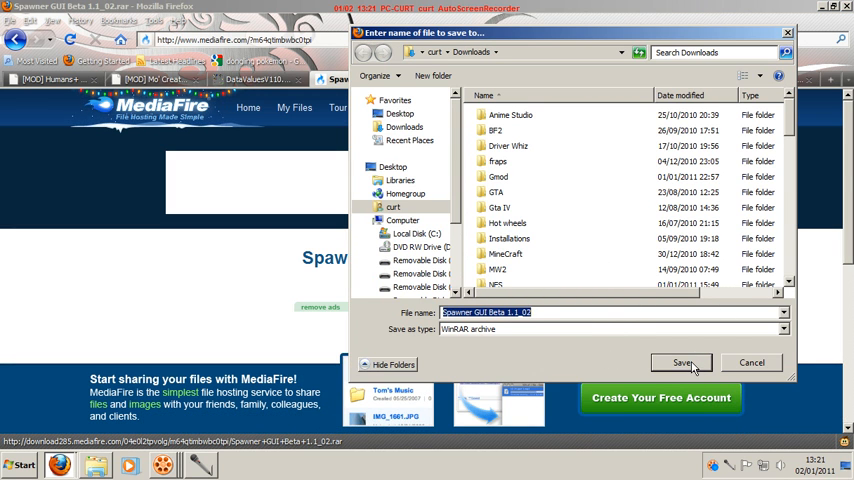
Step: Save the Spawner GUI archive to Downloads, then bring up the Start menu search
click(684, 362)
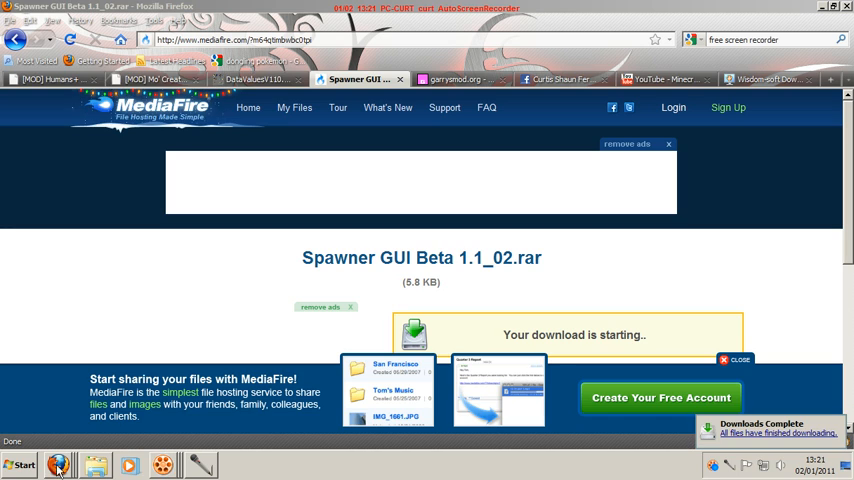
click(20, 464)
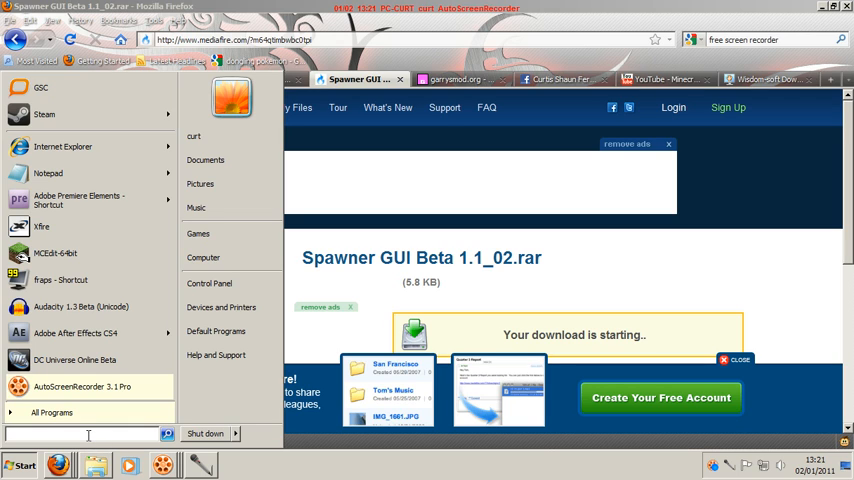
Step: Search %appdata% from the Start menu to open the Roaming folder
text(%App)
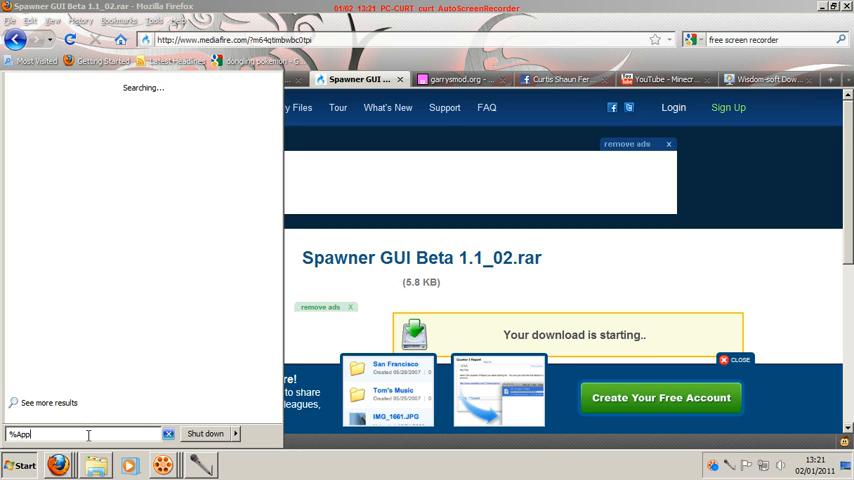
text(data%)
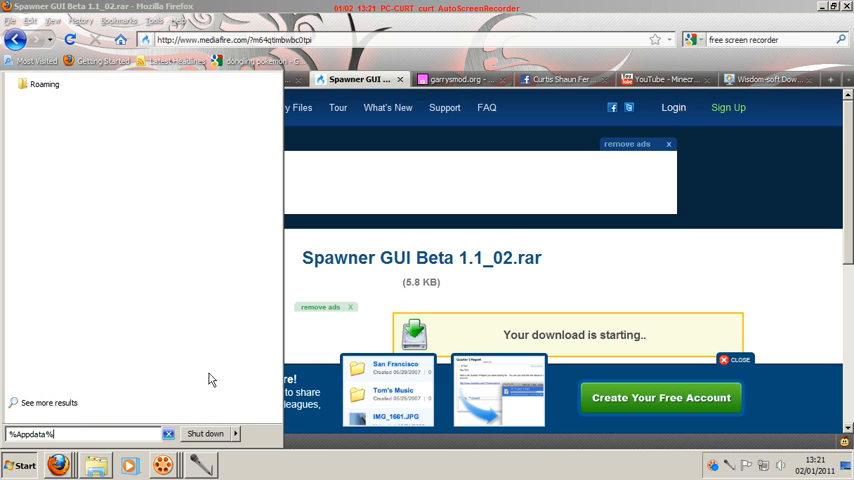
key(Return)
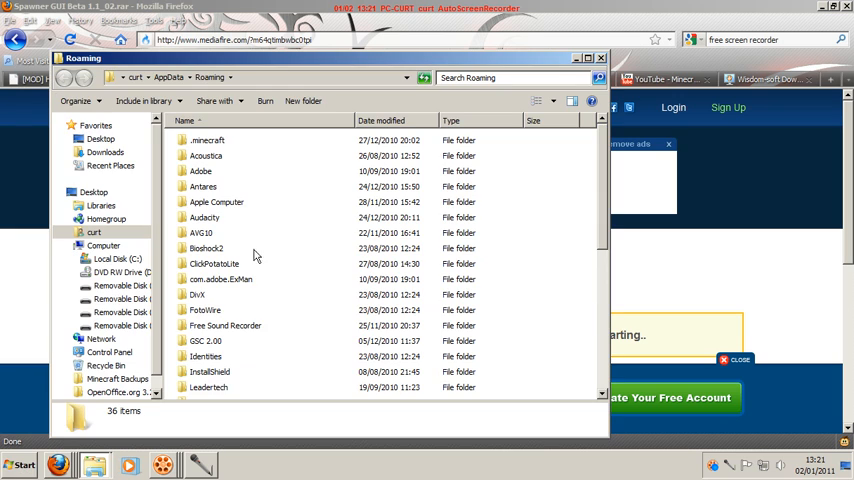
mouse_move(210, 144)
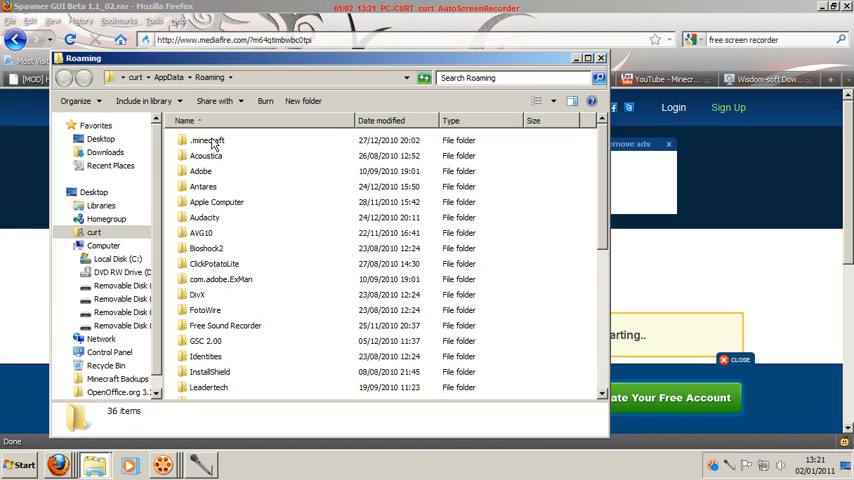
Step: Go into .minecraft\bin and bring up the open options for minecraft.jar
double_click(208, 140)
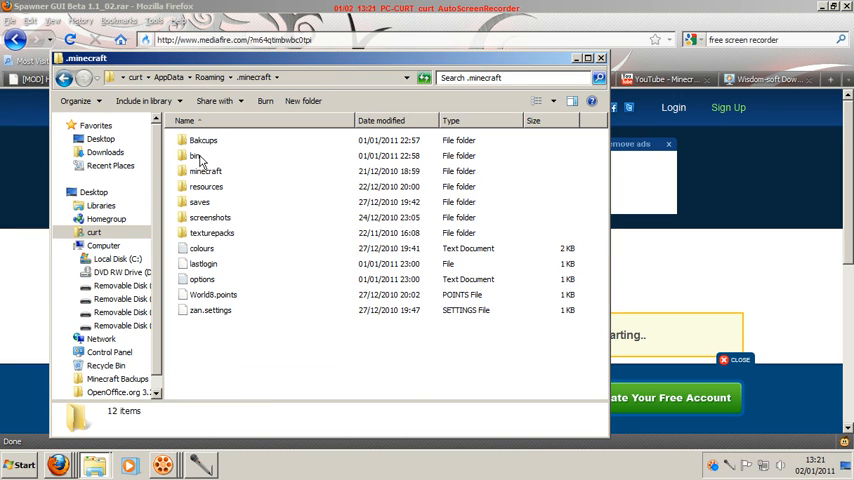
double_click(192, 156)
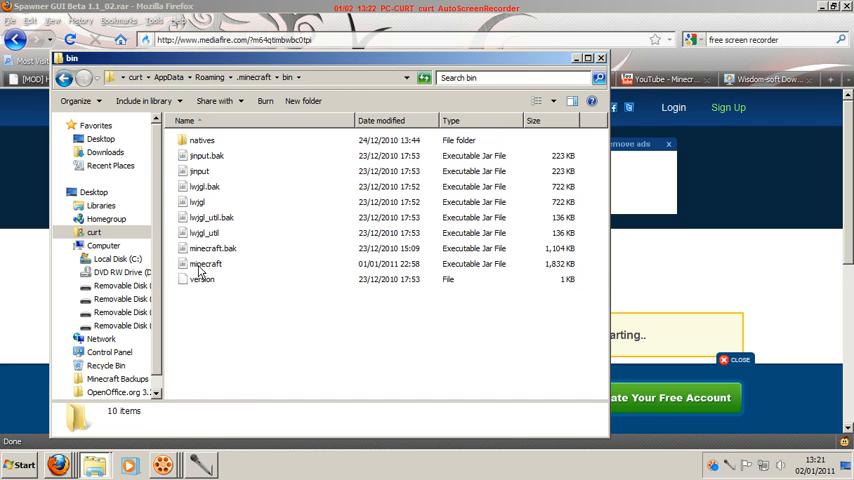
mouse_move(204, 264)
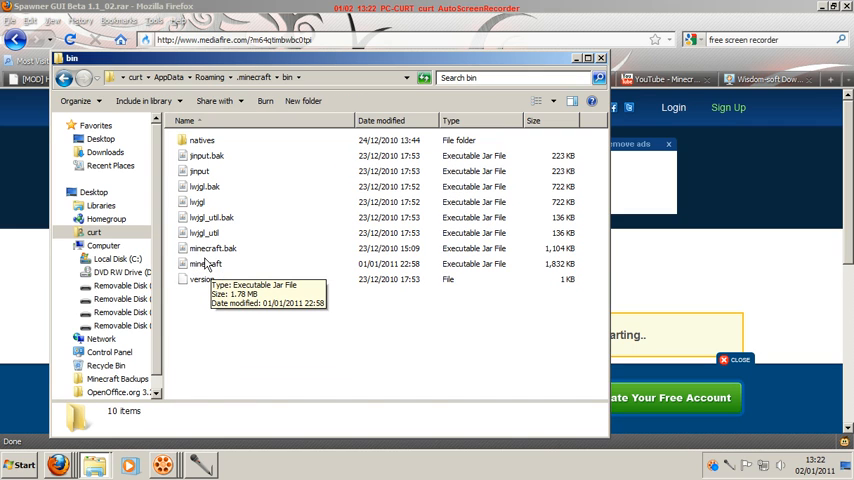
right_click(204, 264)
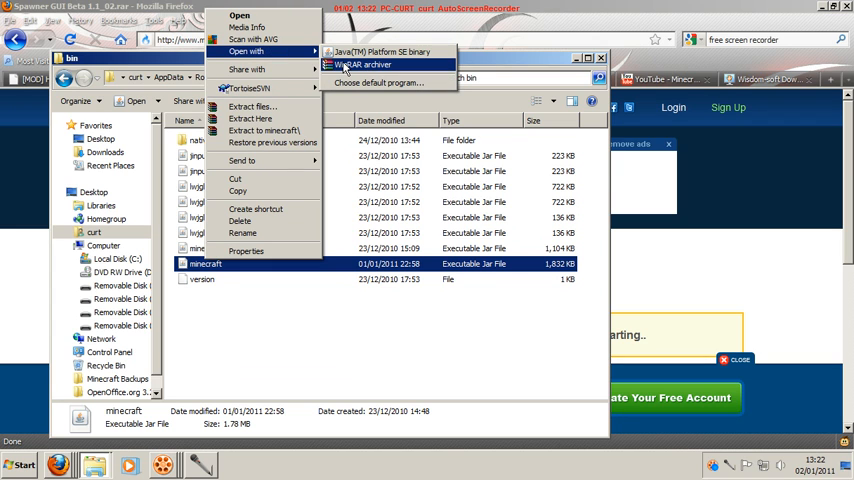
Step: Open minecraft.jar in WinRAR and review its folders and class files
click(364, 64)
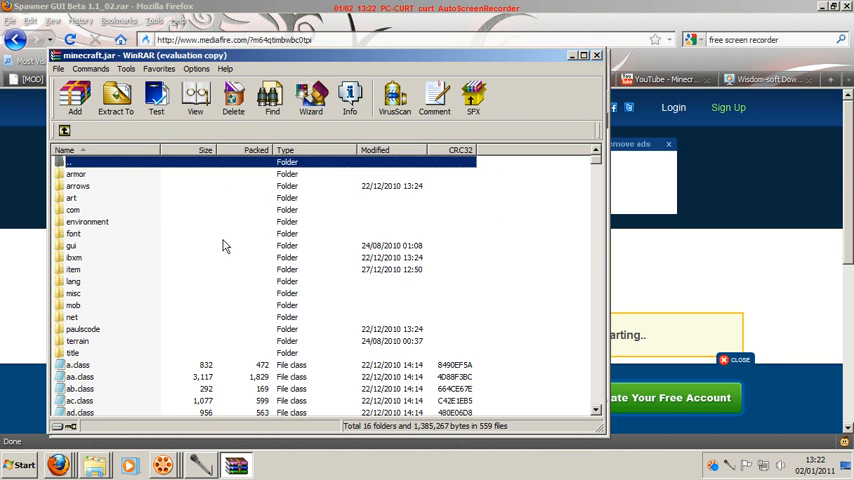
mouse_move(564, 166)
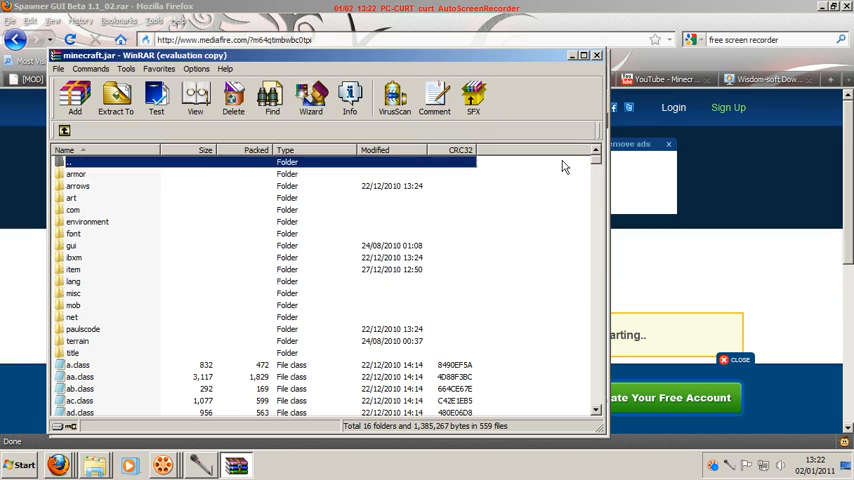
scroll(down, 3)
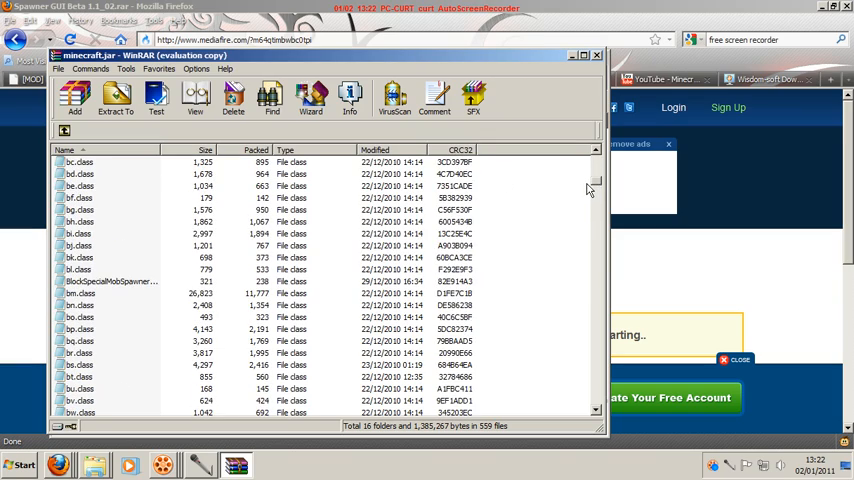
scroll(down, 3)
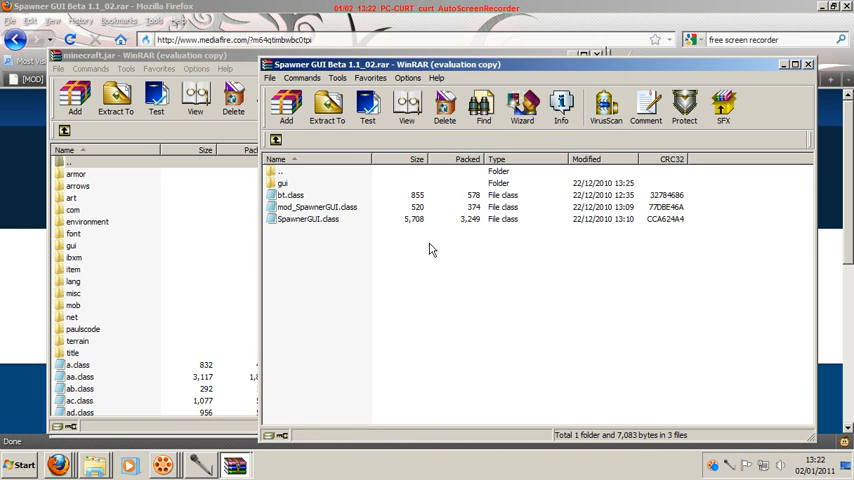
Step: Select the gui folder in the Spawner GUI mod archive and bring up its actions
click(290, 184)
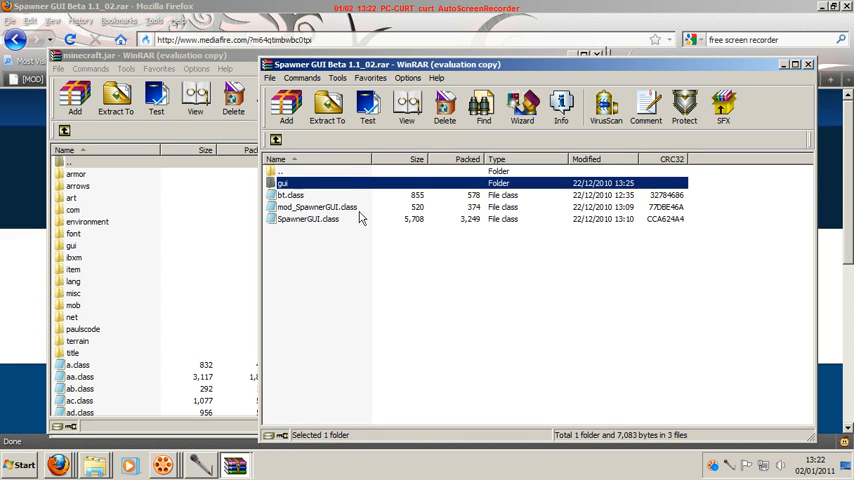
right_click(290, 196)
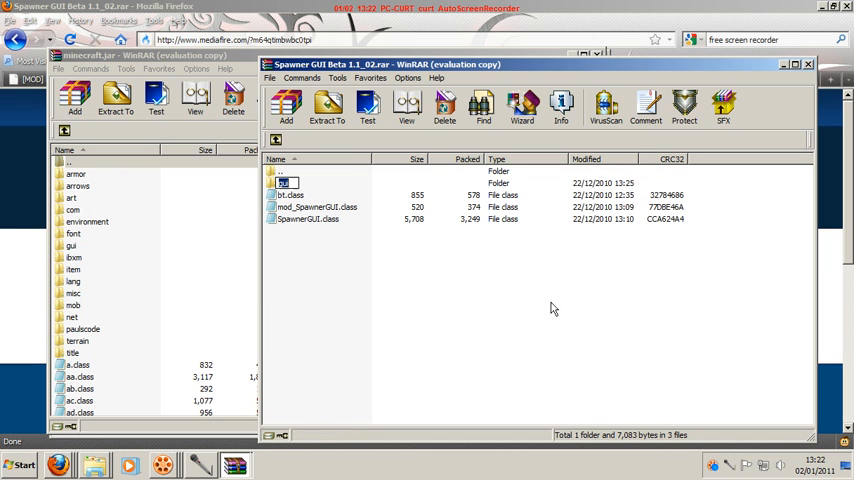
Step: Inspect a folder's actions in minecraft.jar and return to its top level
click(72, 232)
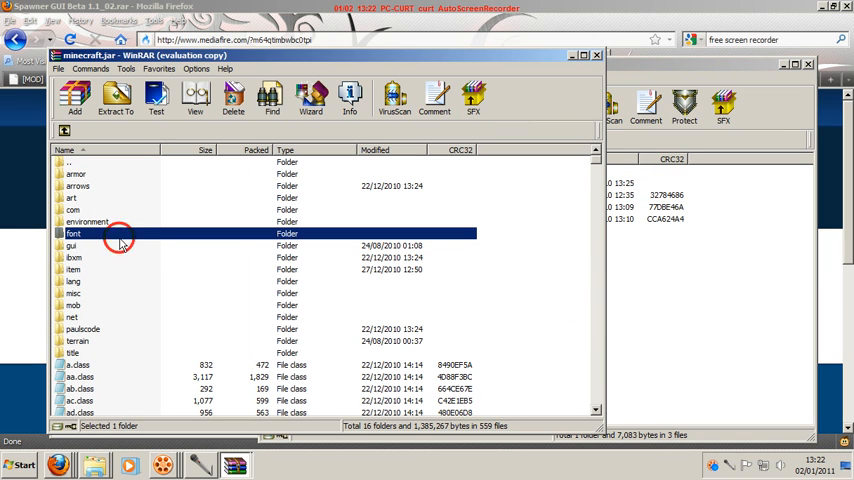
right_click(72, 268)
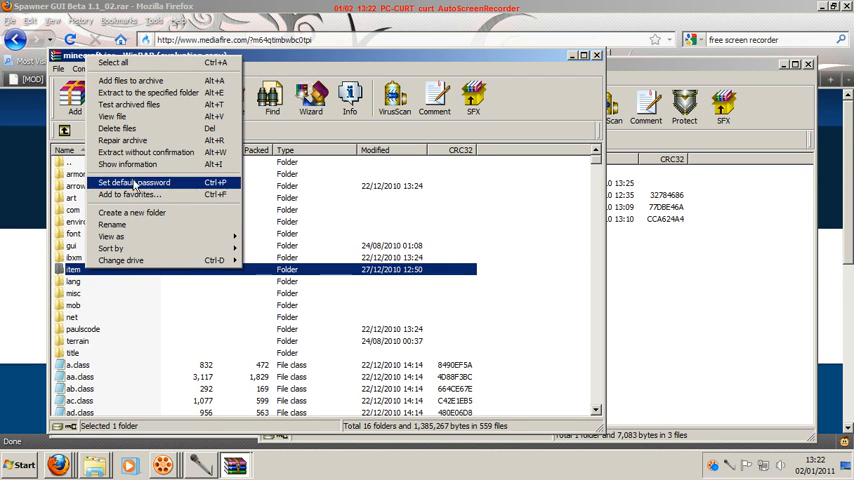
mouse_move(130, 80)
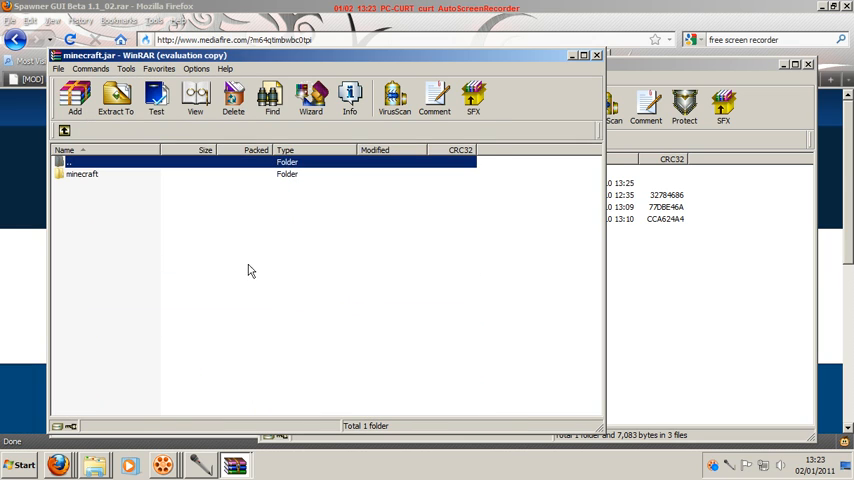
double_click(80, 172)
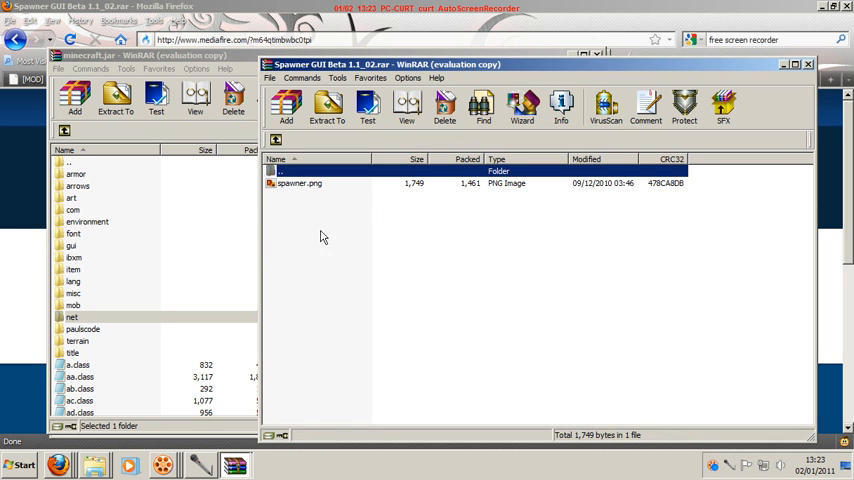
mouse_move(76, 324)
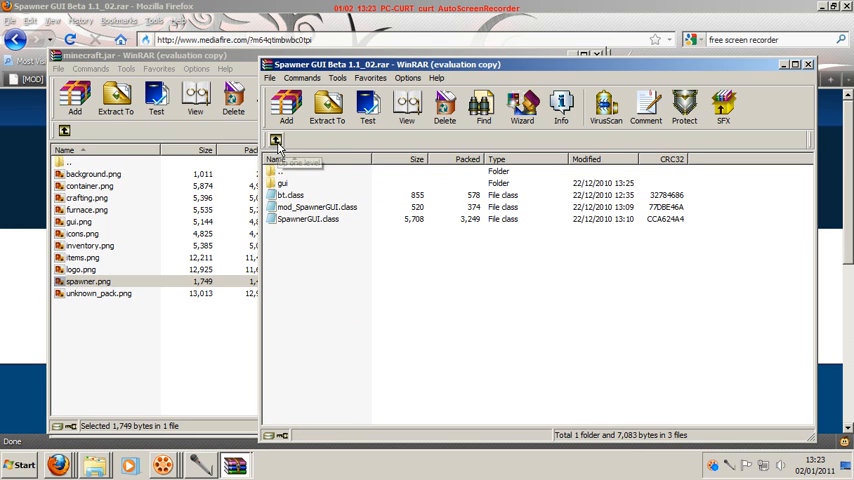
Step: Select the mod archive's gui folder holding spawner.png for copying into minecraft.jar
click(284, 184)
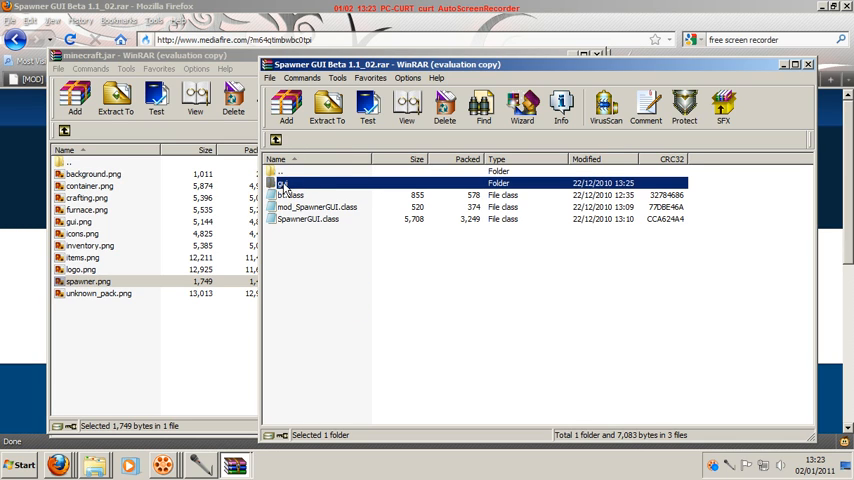
click(284, 182)
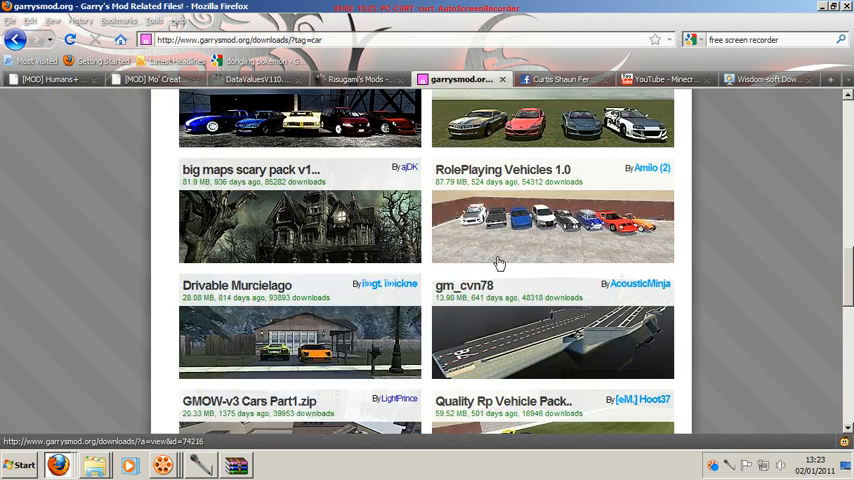
scroll(up, 3)
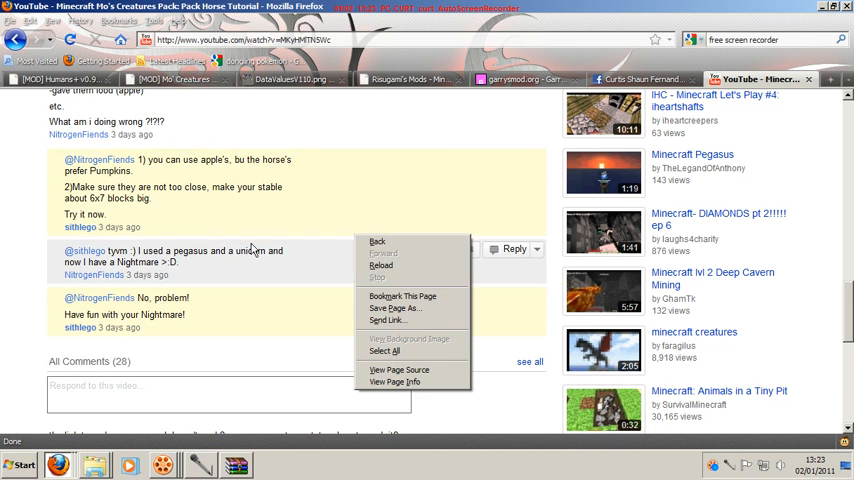
Step: Scroll down through the comments under the Pack Horse tutorial video
scroll(down, 3)
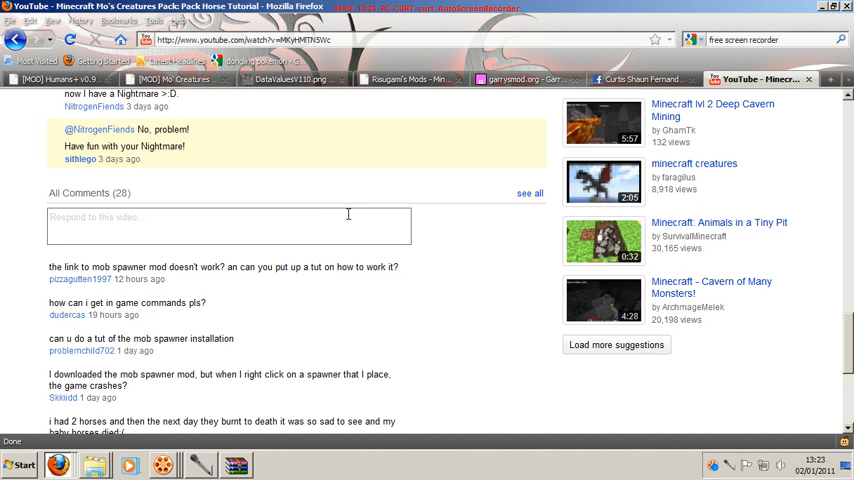
scroll(down, 3)
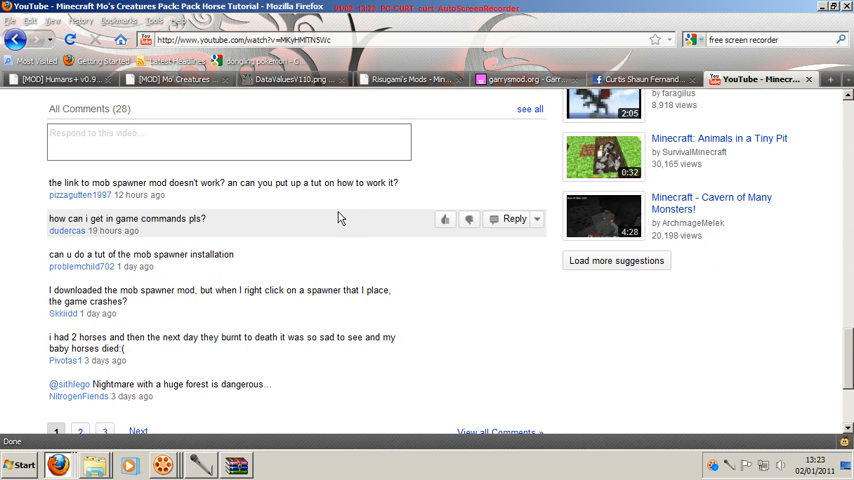
mouse_move(522, 80)
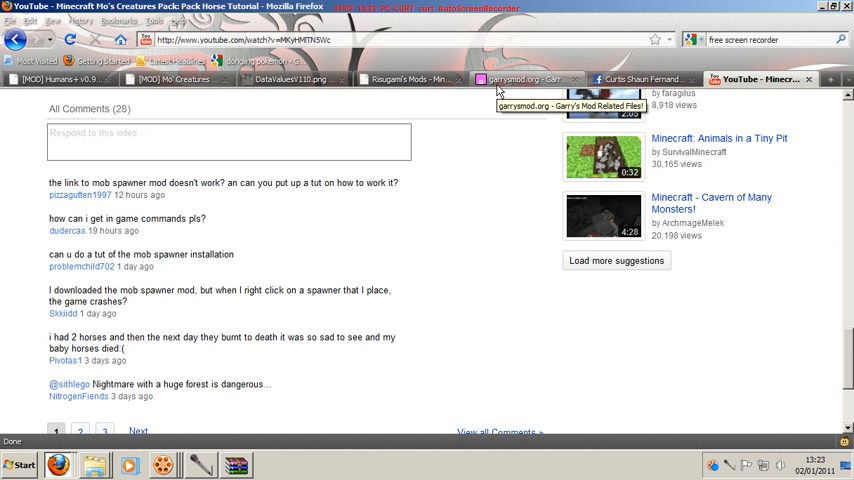
scroll(down, 3)
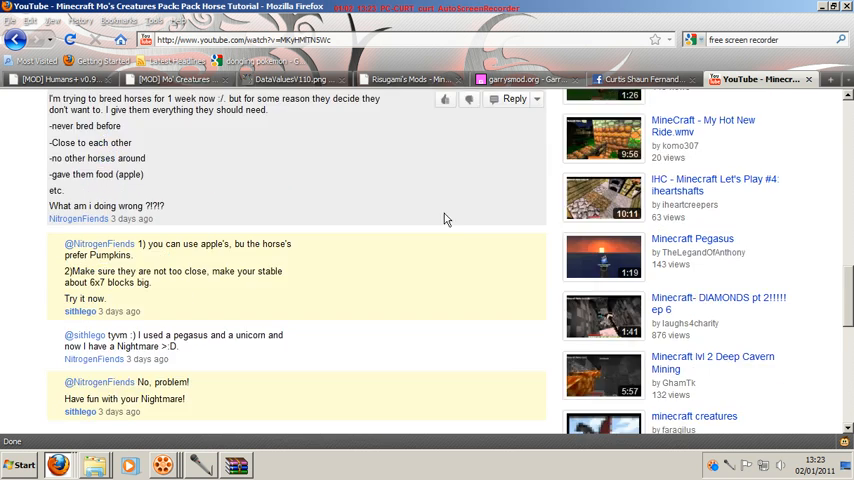
scroll(up, 3)
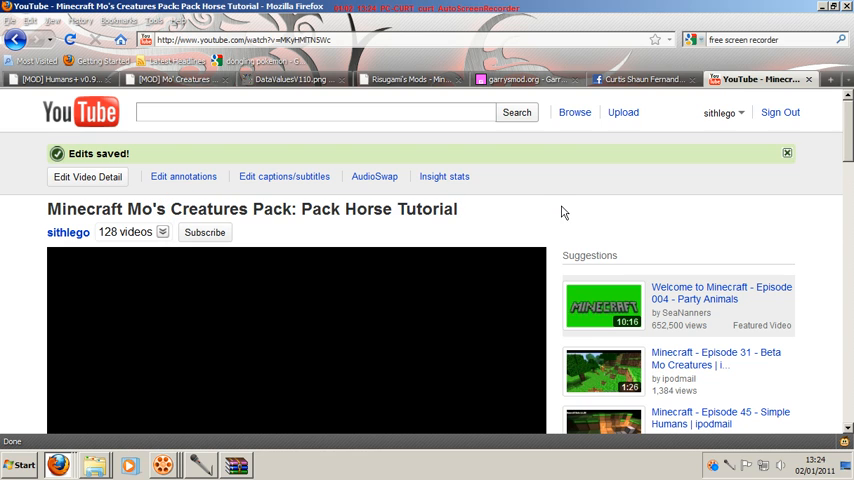
scroll(down, 3)
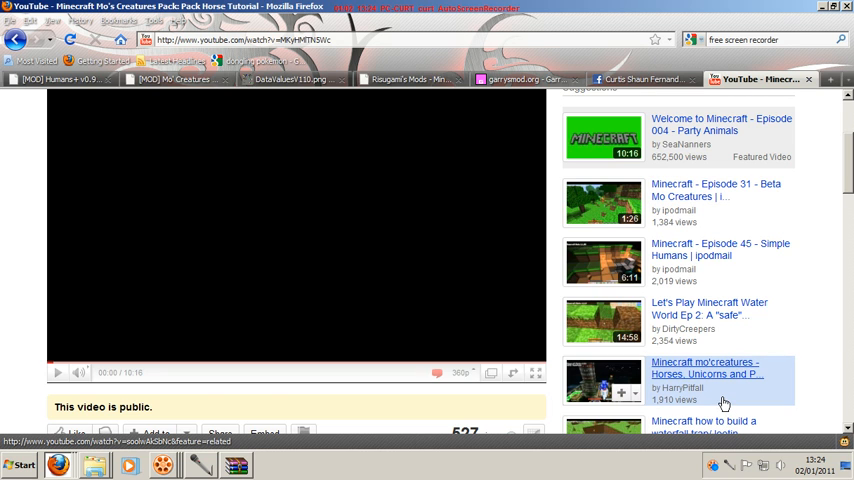
scroll(down, 3)
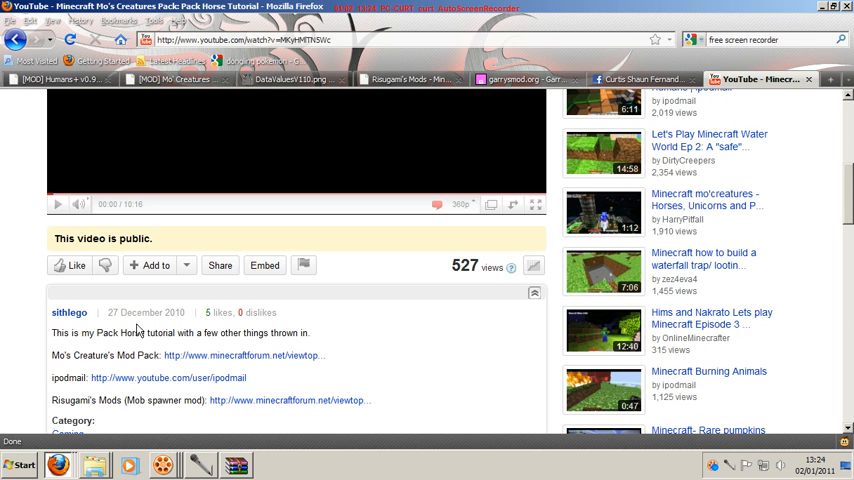
mouse_move(70, 326)
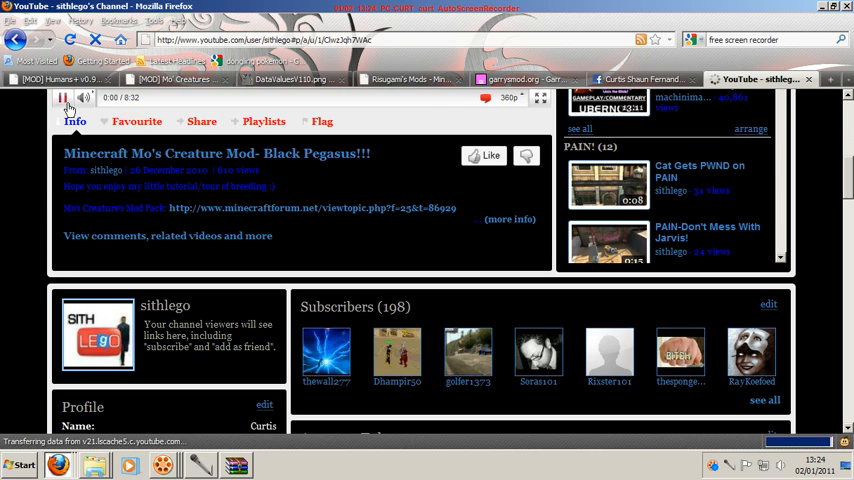
Step: From the uploader's channel, play the Pack Horse tutorial and return to its own watch page
click(510, 220)
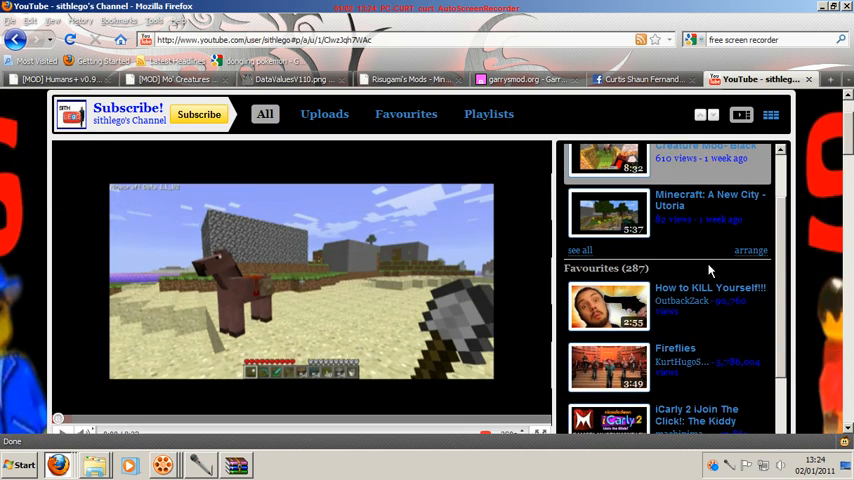
click(324, 112)
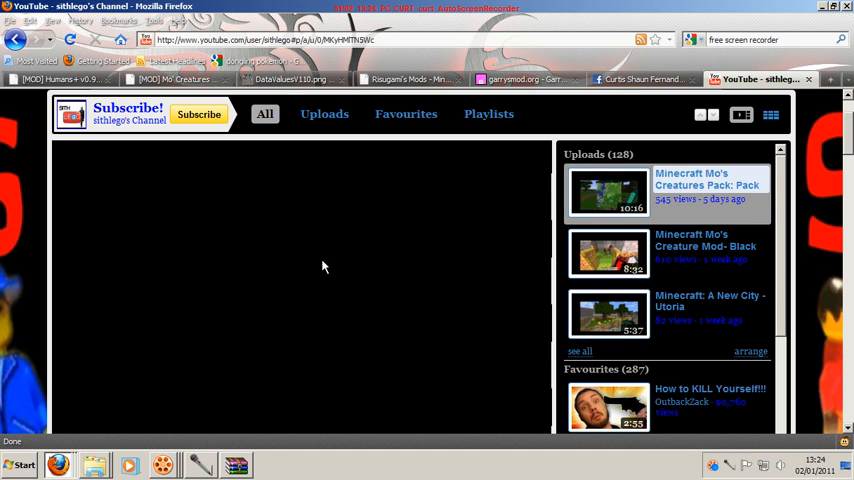
click(410, 80)
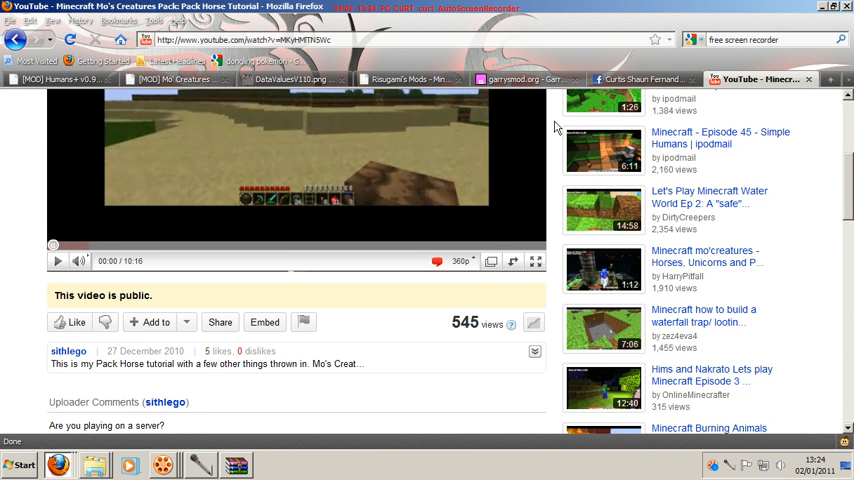
Step: Move from the Humans thread to Risugami's Mods and scroll down to the Spawner GUI entry
click(398, 80)
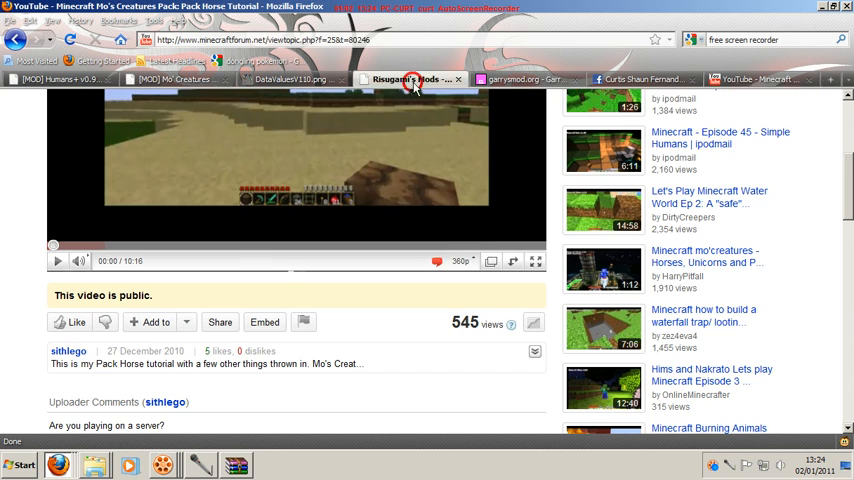
click(50, 80)
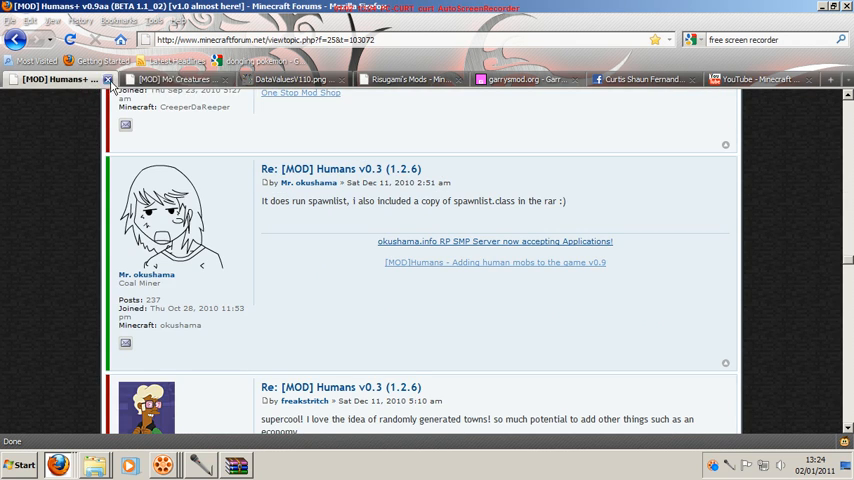
click(404, 80)
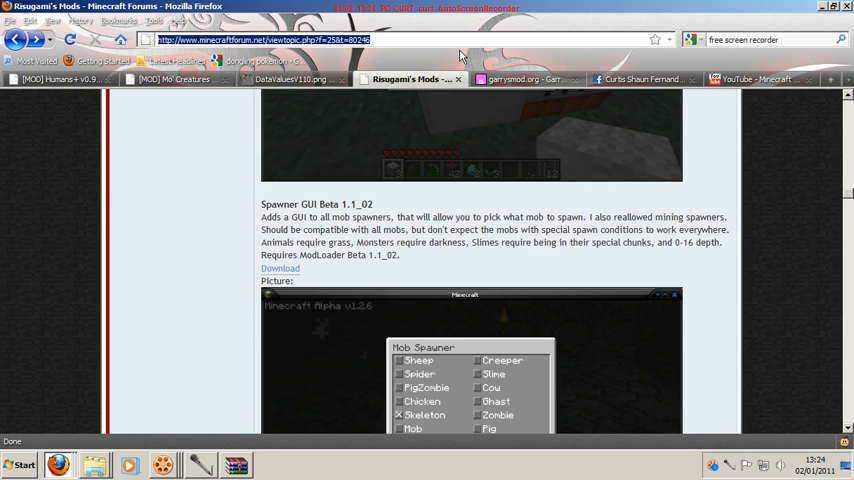
scroll(down, 3)
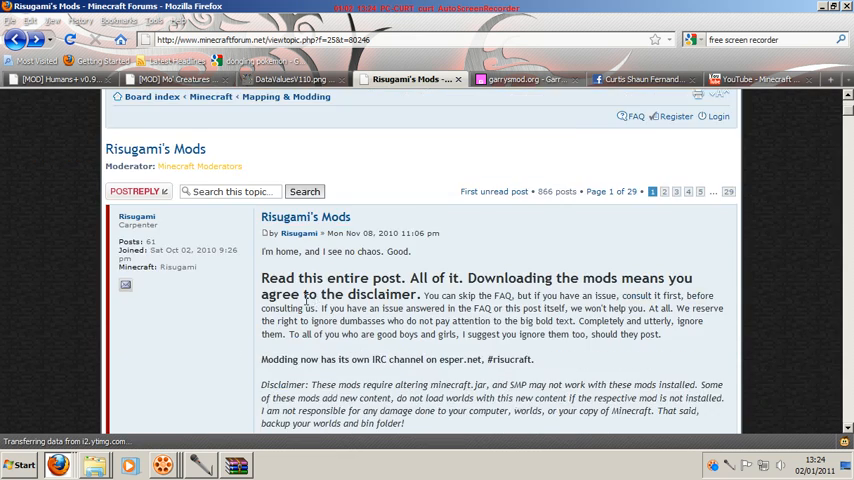
scroll(down, 3)
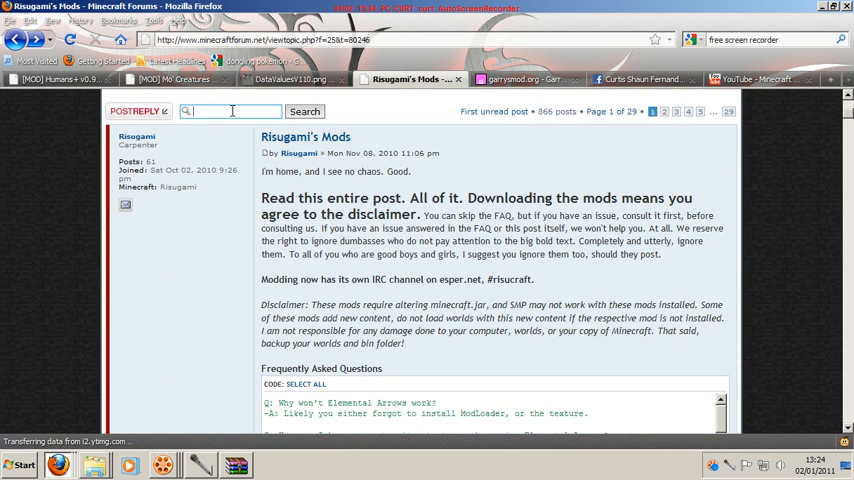
text(comm)
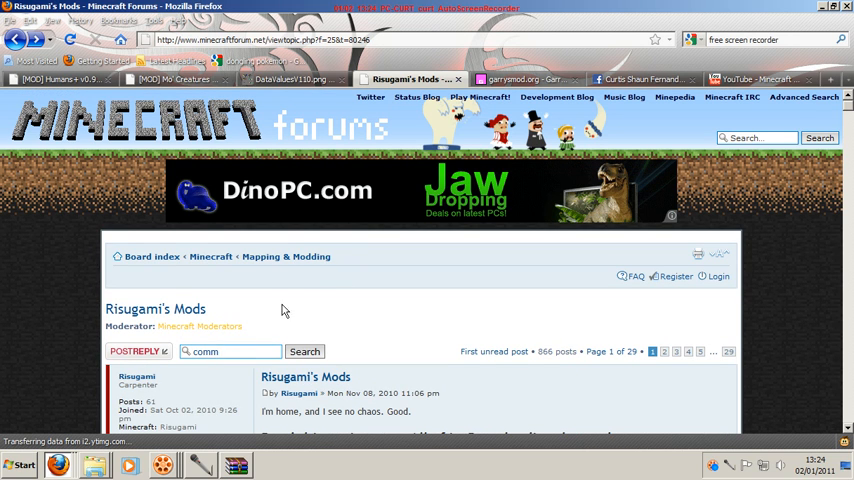
Step: Request the Mapping & Modding board from the breadcrumb, retrying when it fails to load
click(286, 256)
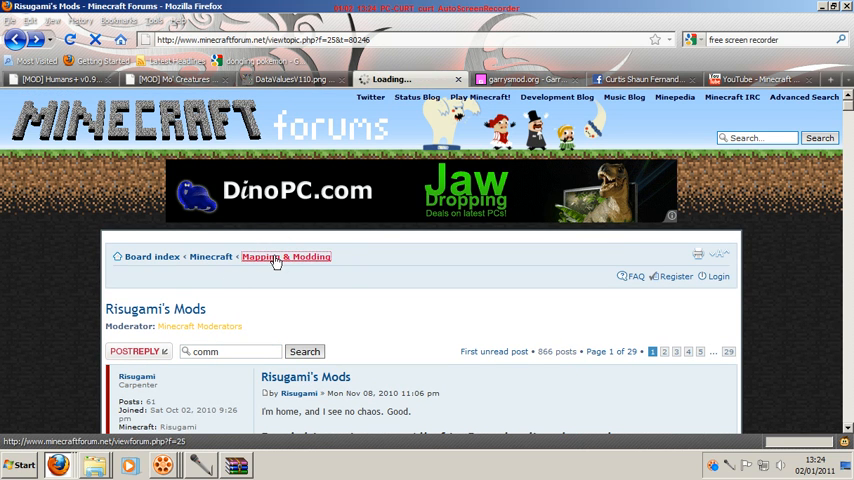
click(286, 256)
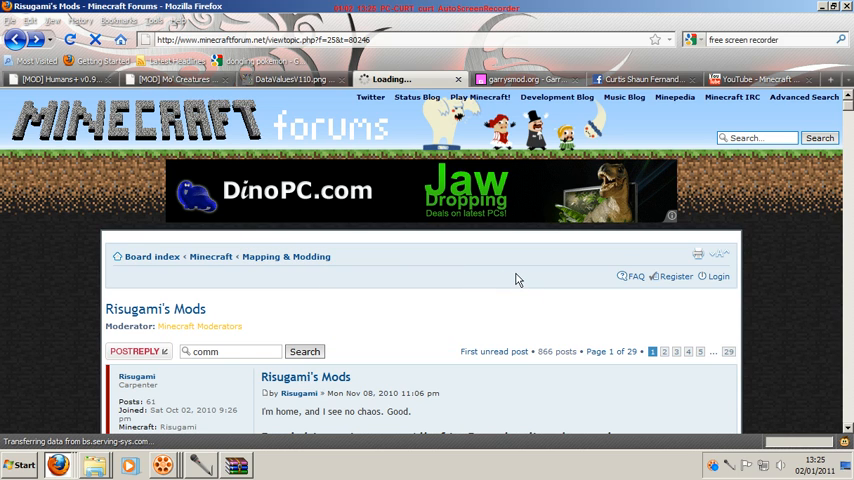
mouse_move(484, 270)
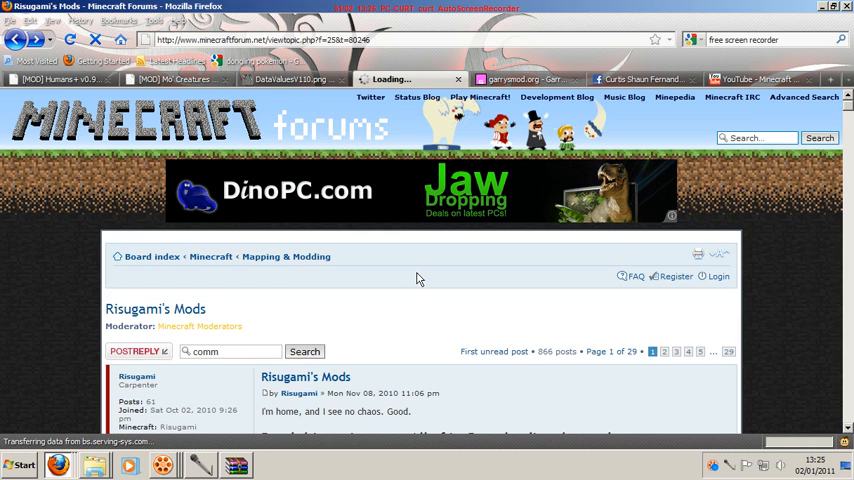
scroll(down, 3)
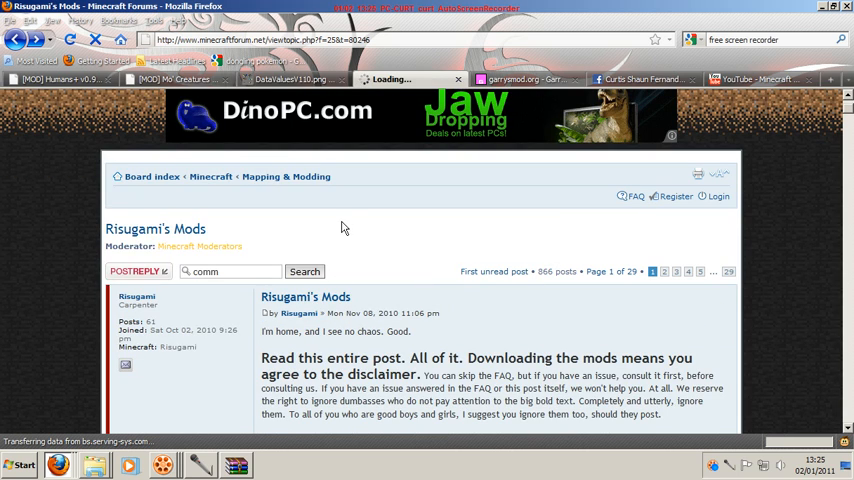
mouse_move(288, 176)
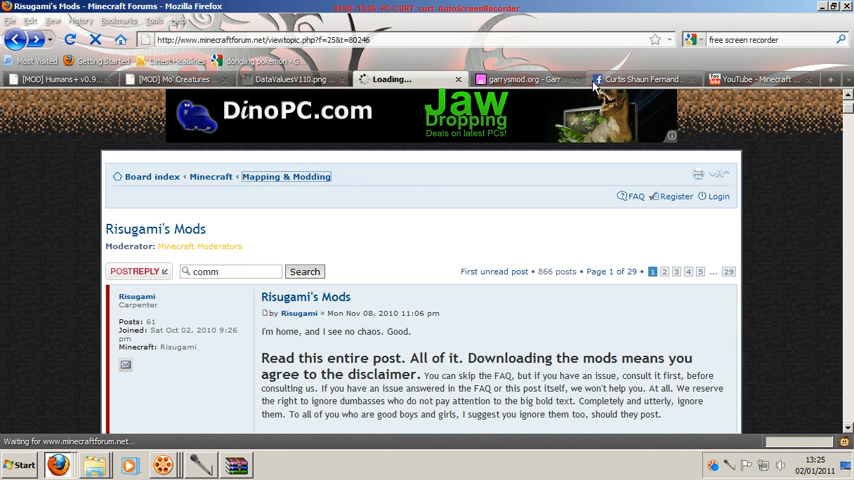
click(760, 80)
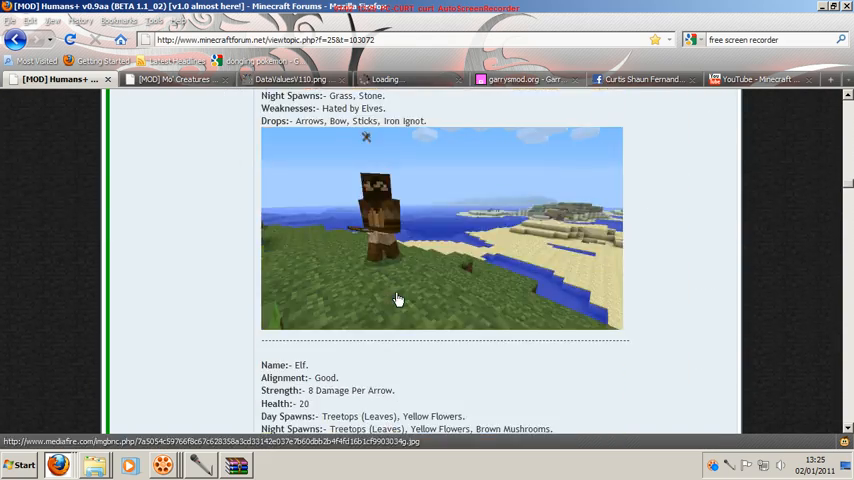
Step: Scroll through the Humans+ mod post before the board request ends in 502 Bad Gateway
scroll(down, 3)
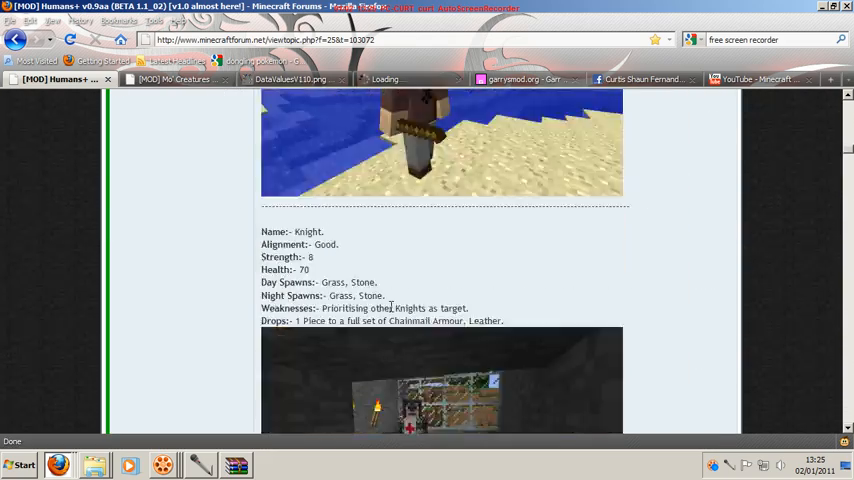
scroll(up, 3)
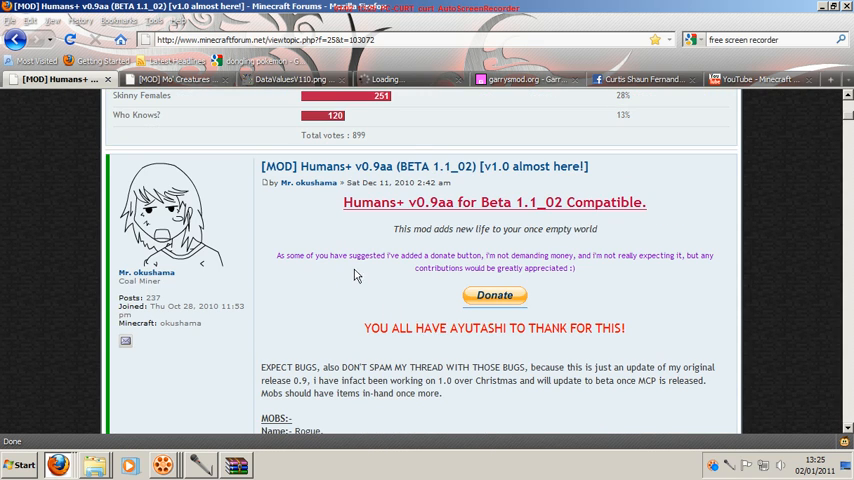
scroll(down, 3)
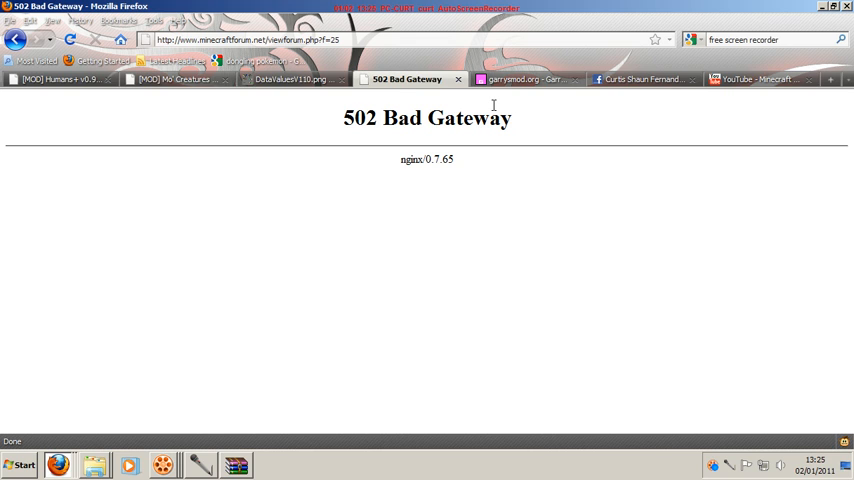
Step: Check the Facebook profile and the 502 forum board, then land on the YouTube home page
click(612, 80)
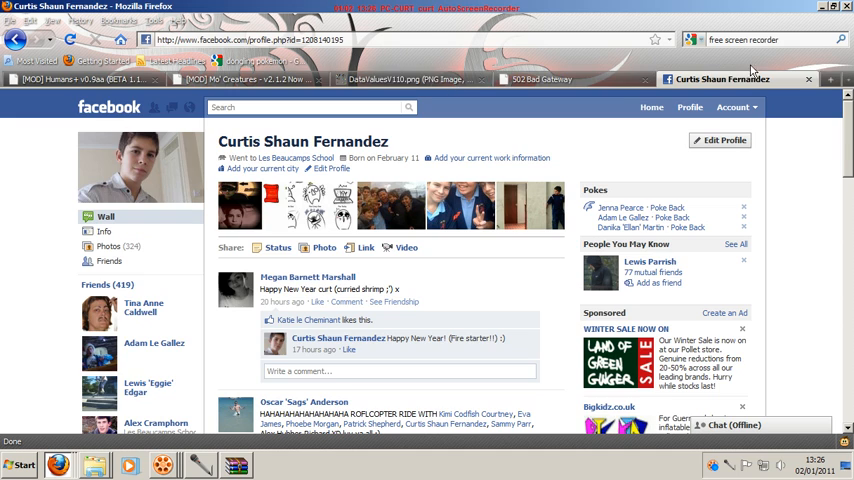
click(572, 80)
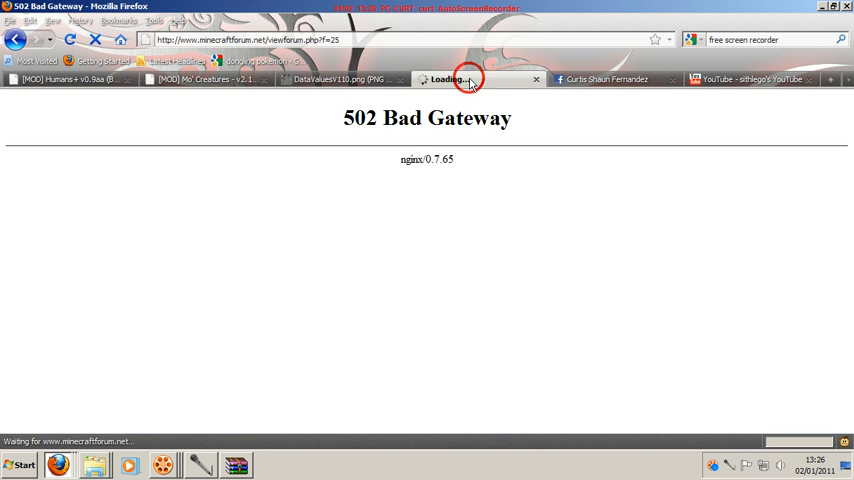
mouse_move(470, 80)
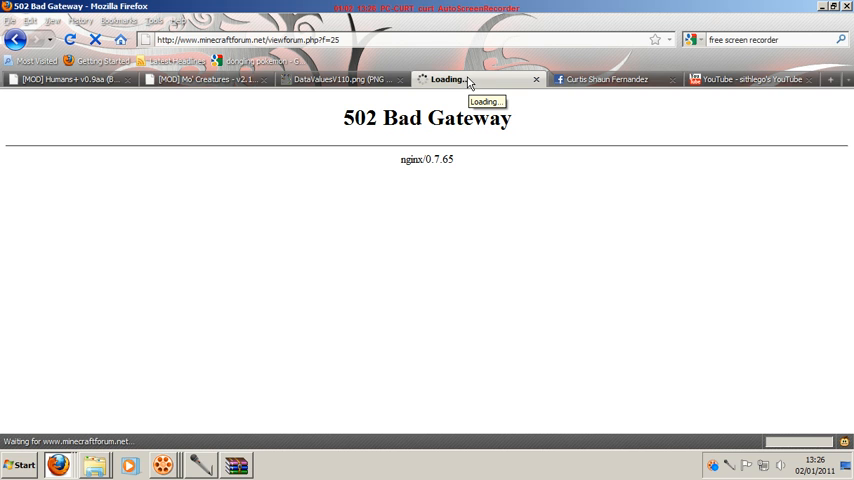
click(756, 80)
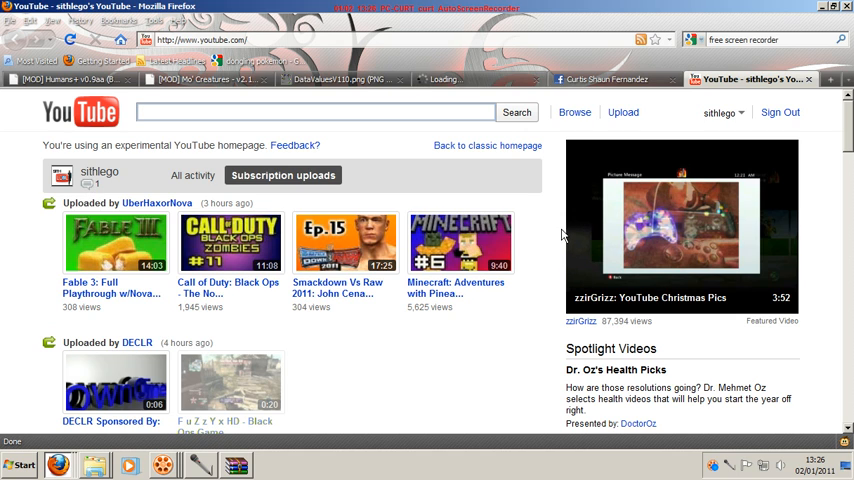
mouse_move(248, 452)
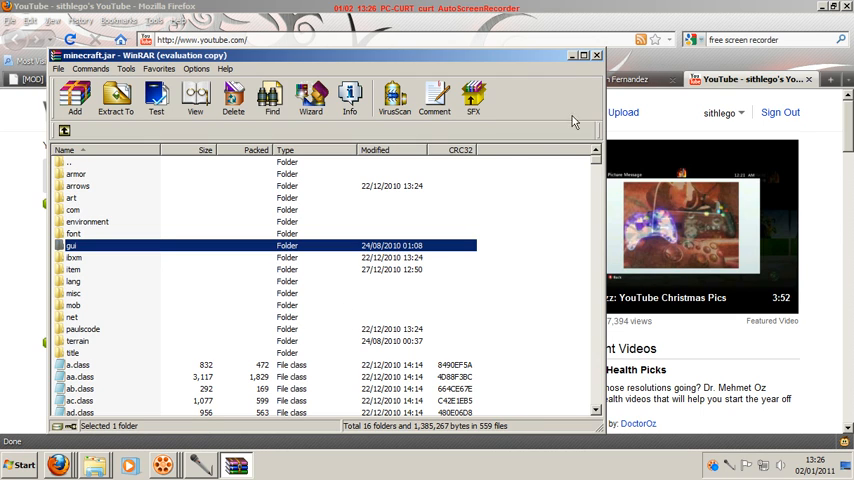
mouse_move(572, 58)
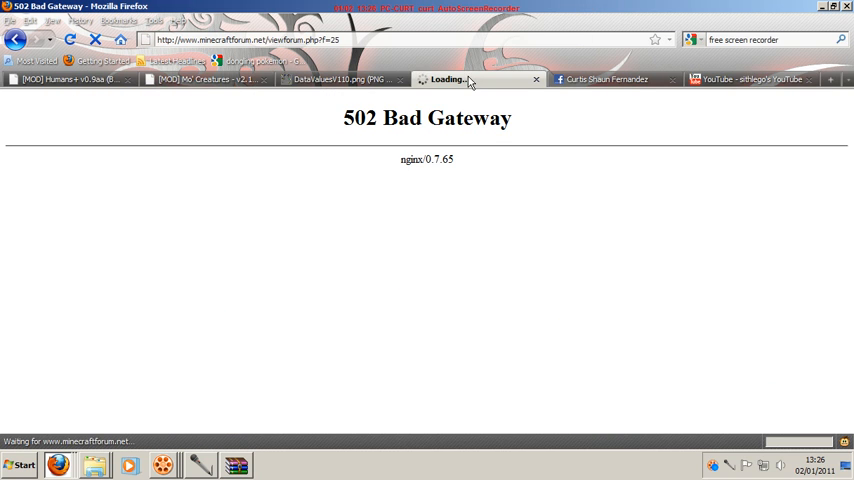
triple_click(428, 118)
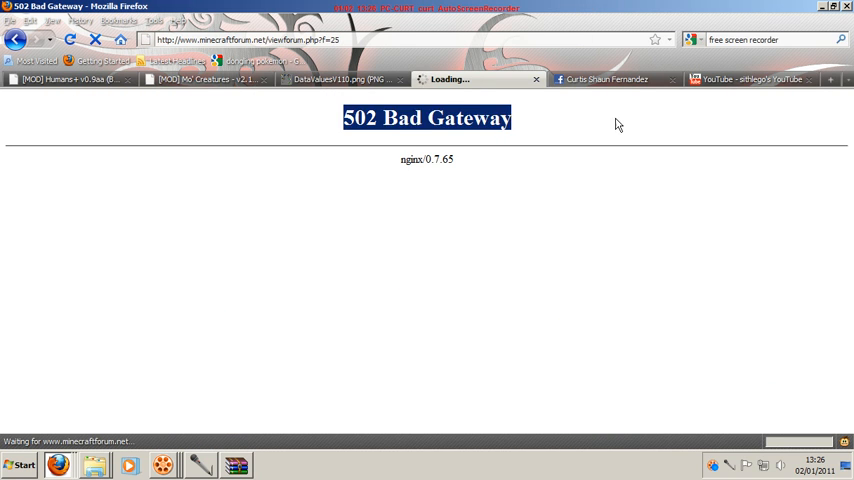
click(760, 80)
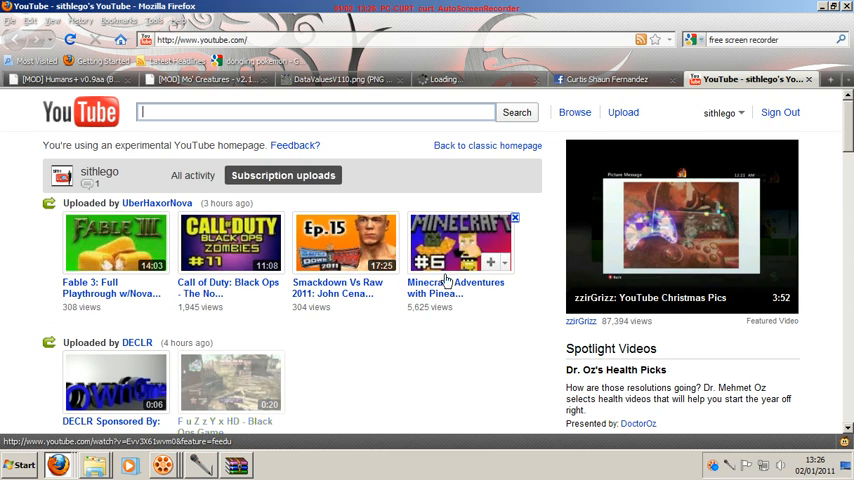
scroll(down, 3)
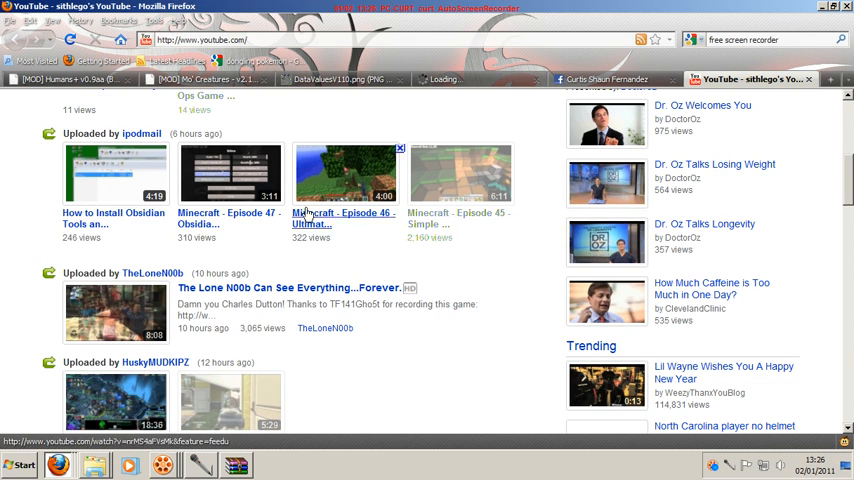